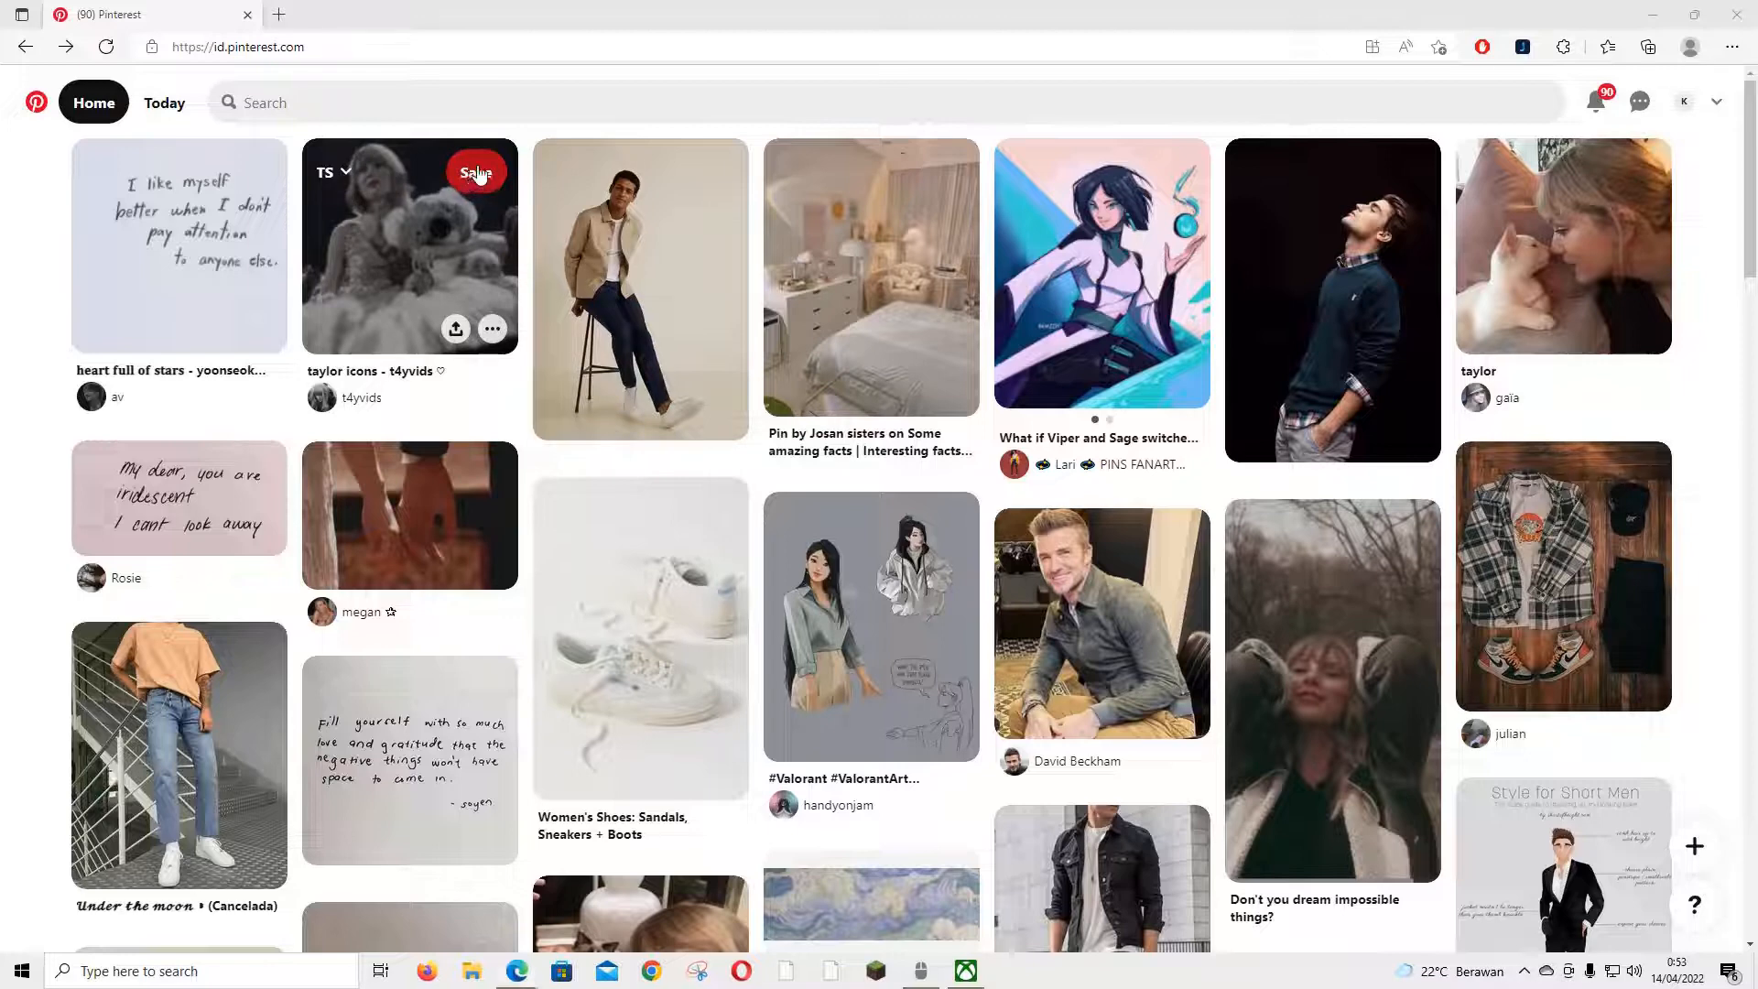
# - Open the secret TS board showing its 46 Taylor Swift pins
pyautogui.click(477, 172)
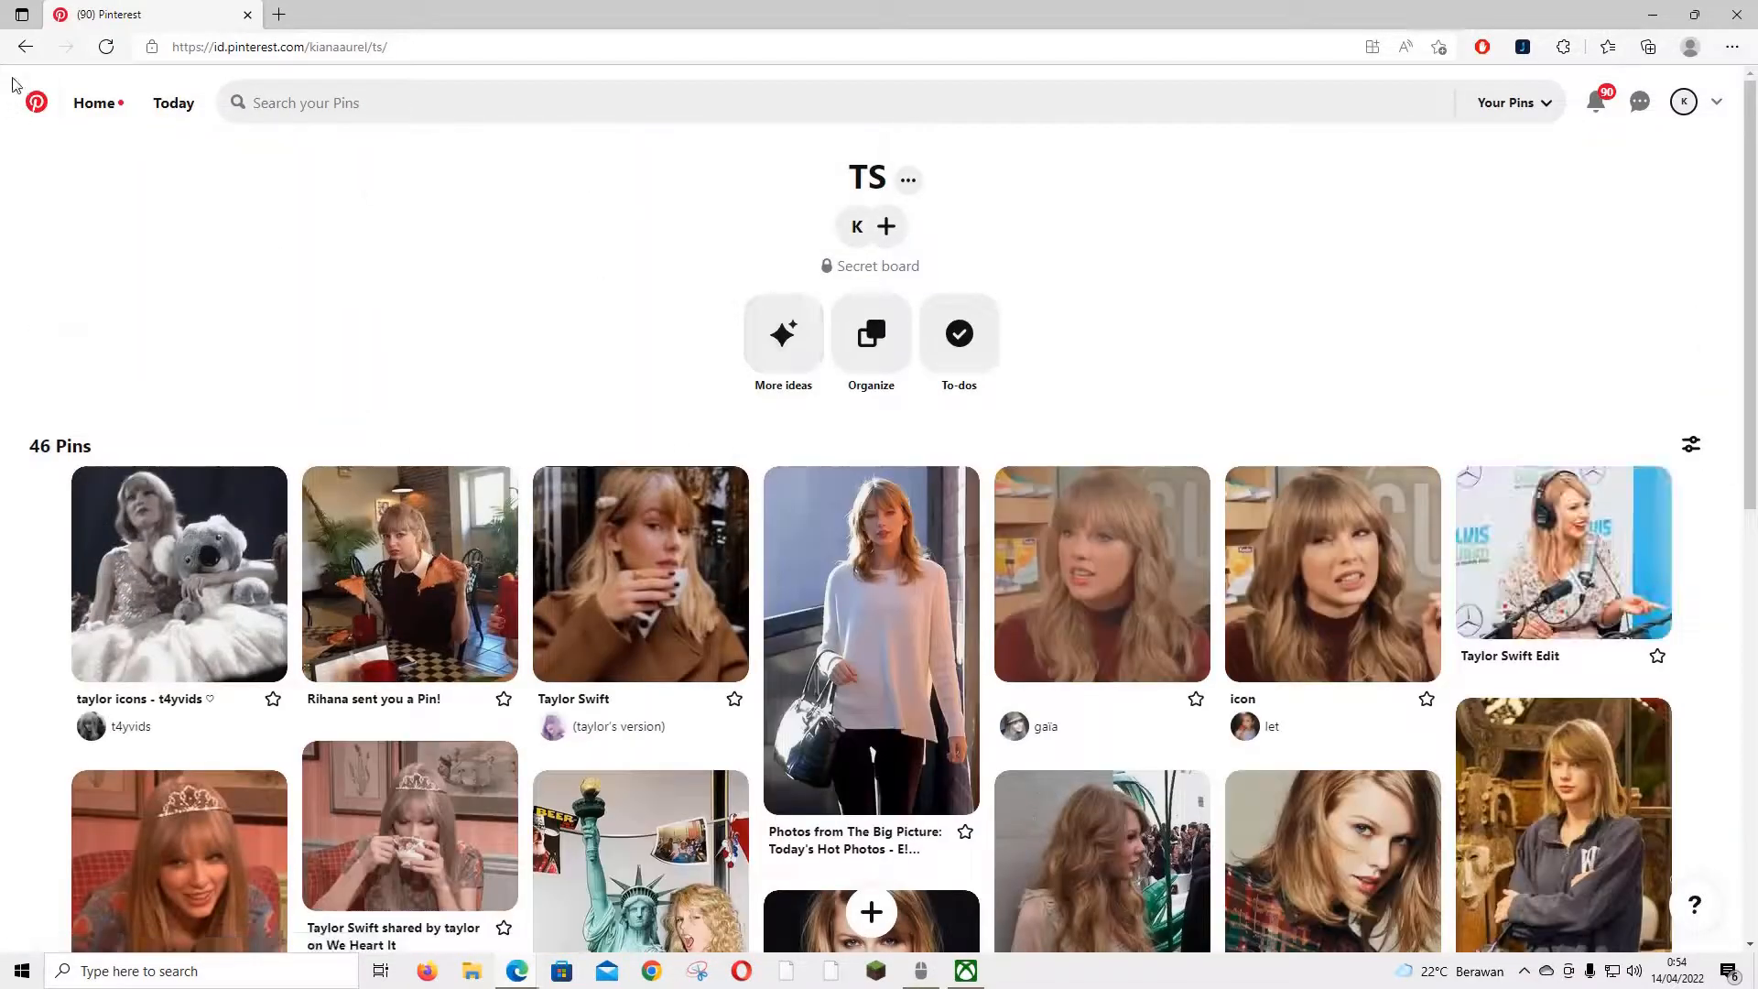
# - Return to the home feed to reach the 'taylor icons' koala pin
pyautogui.click(88, 103)
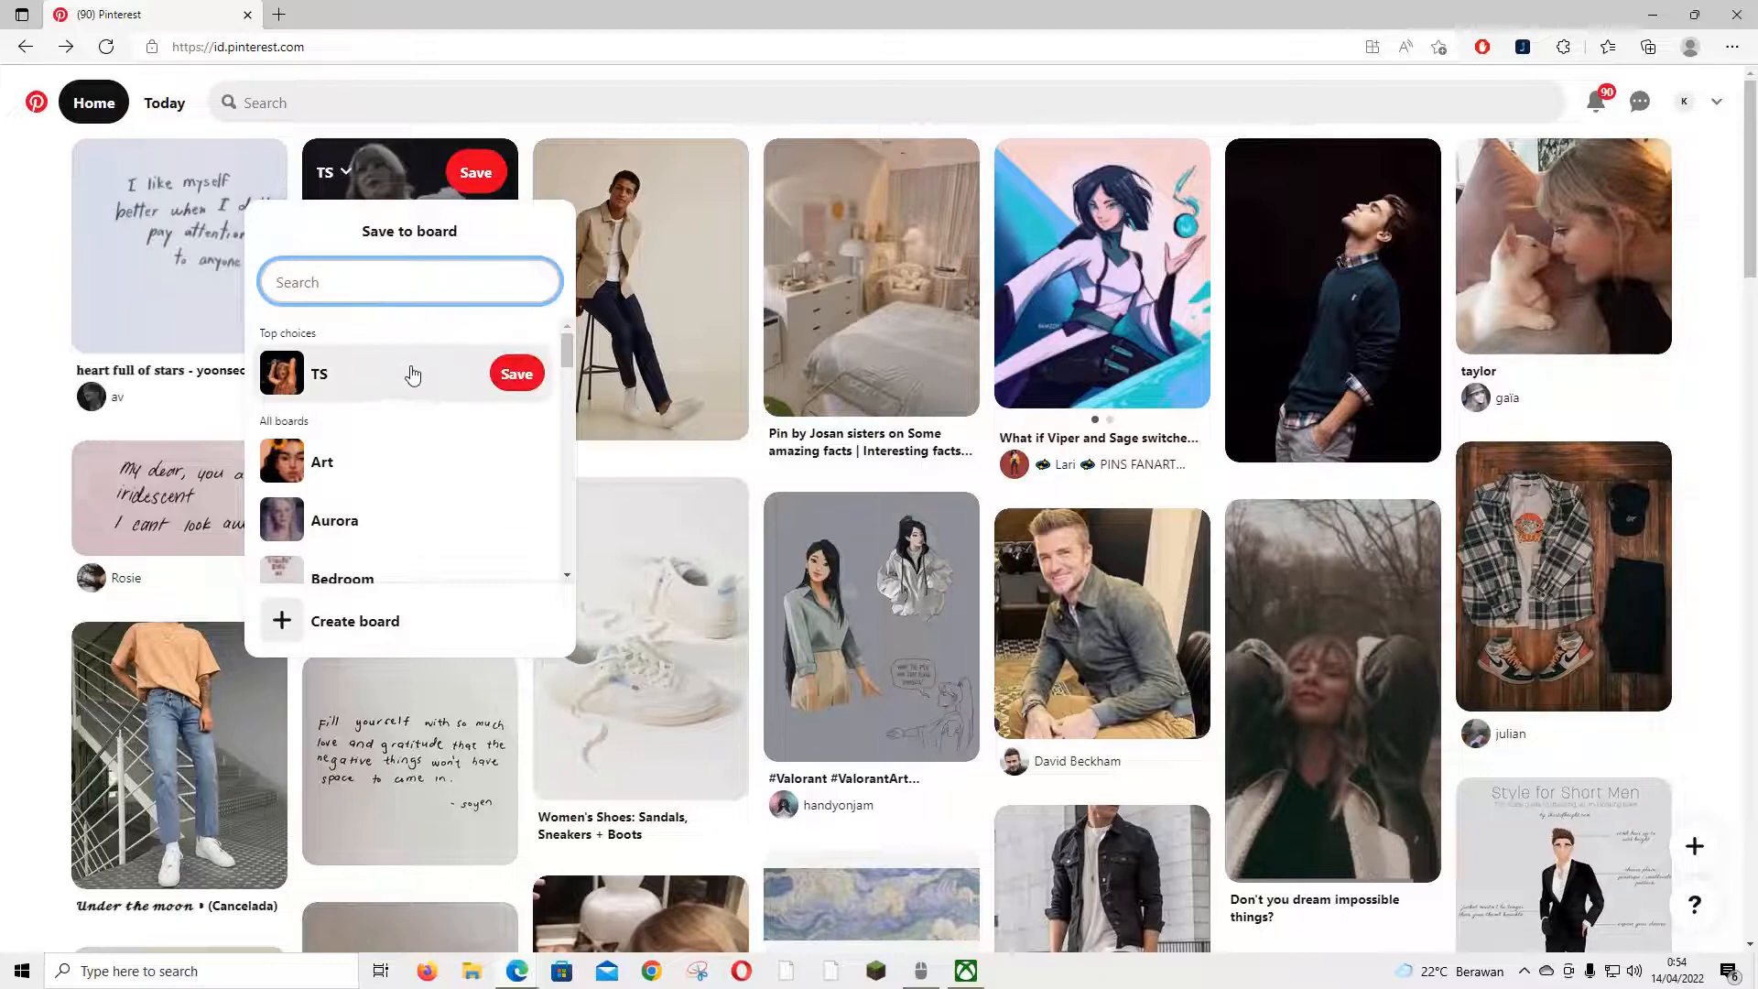
# - Save the 'taylor icons' koala pin to TS and open the profile's saved boards
pyautogui.click(516, 373)
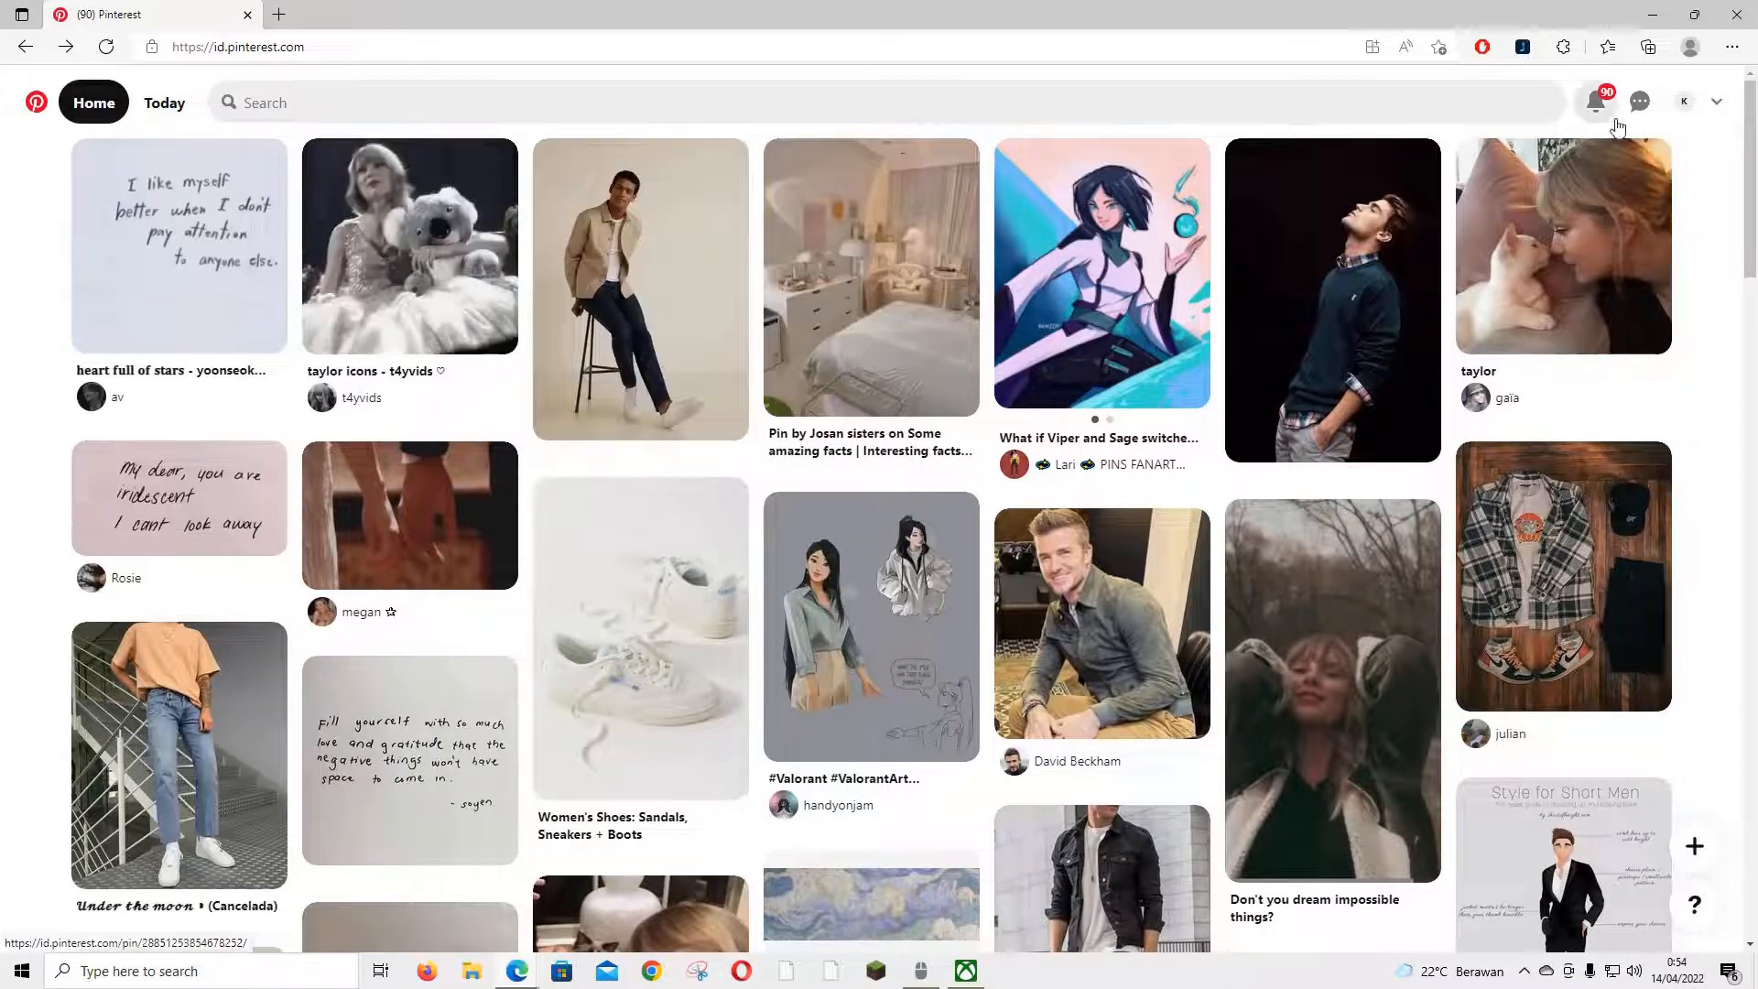
pyautogui.click(1716, 101)
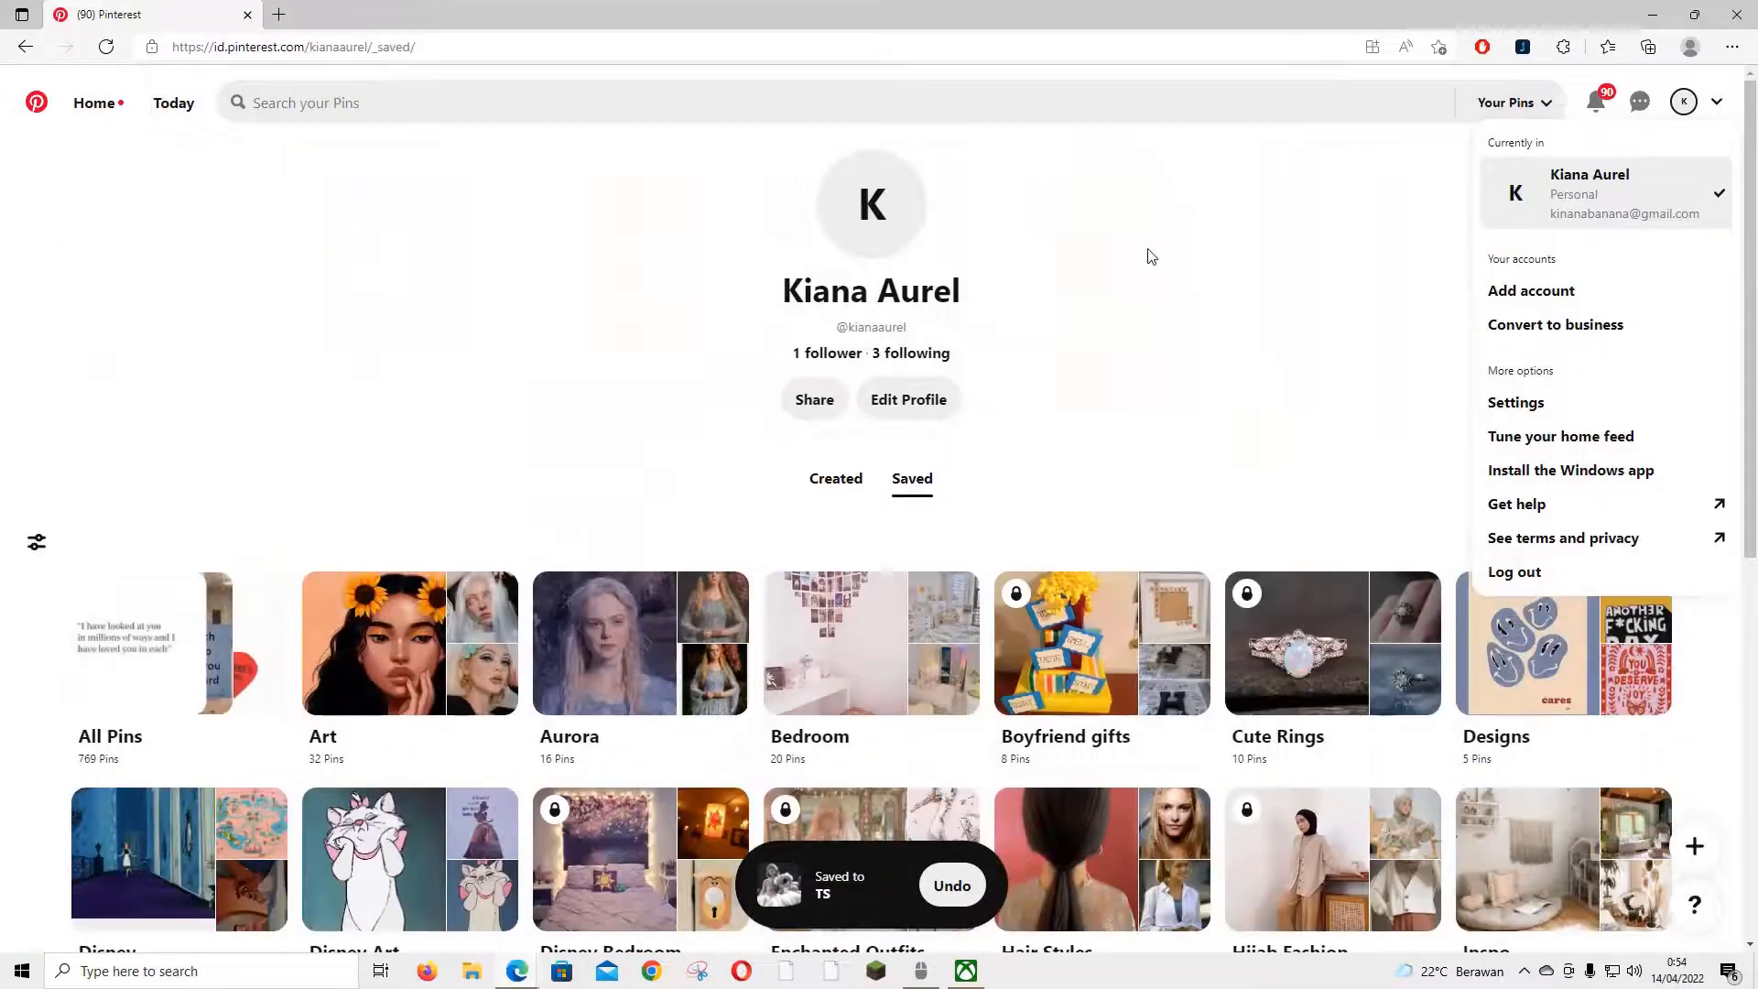
# - Check that TS now shows 47 pins including 'taylor icons', then go Home
pyautogui.click(1147, 256)
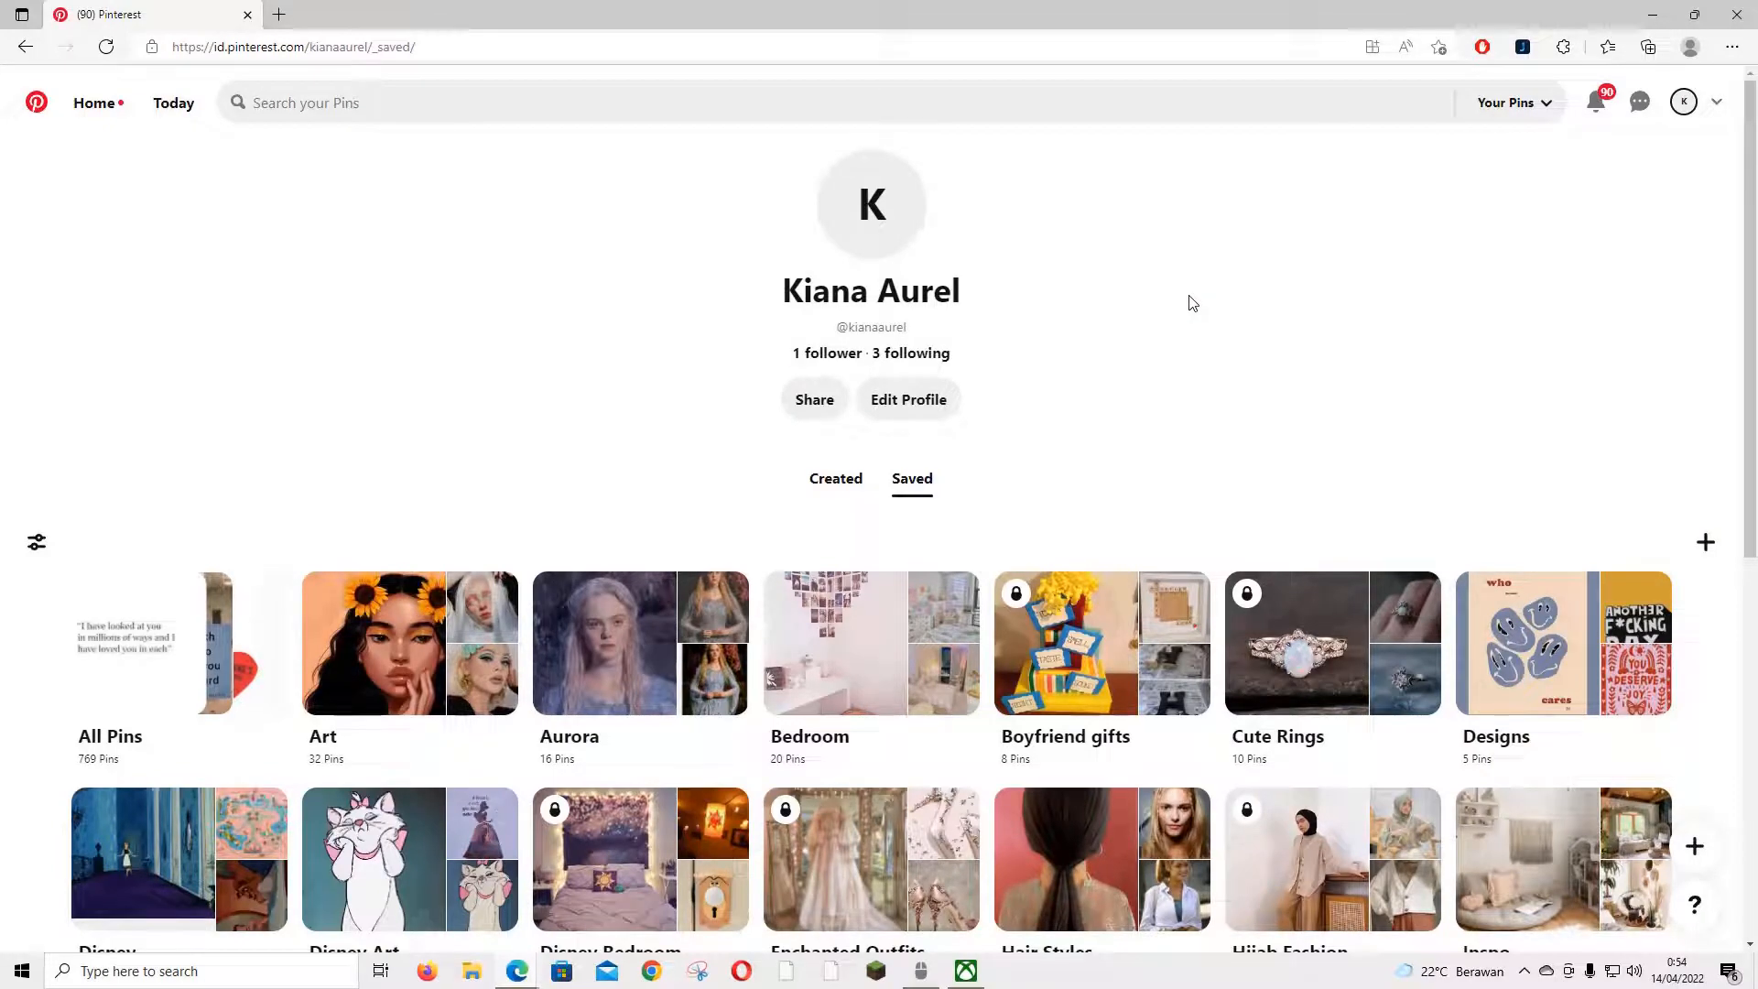
pyautogui.scroll(-3)
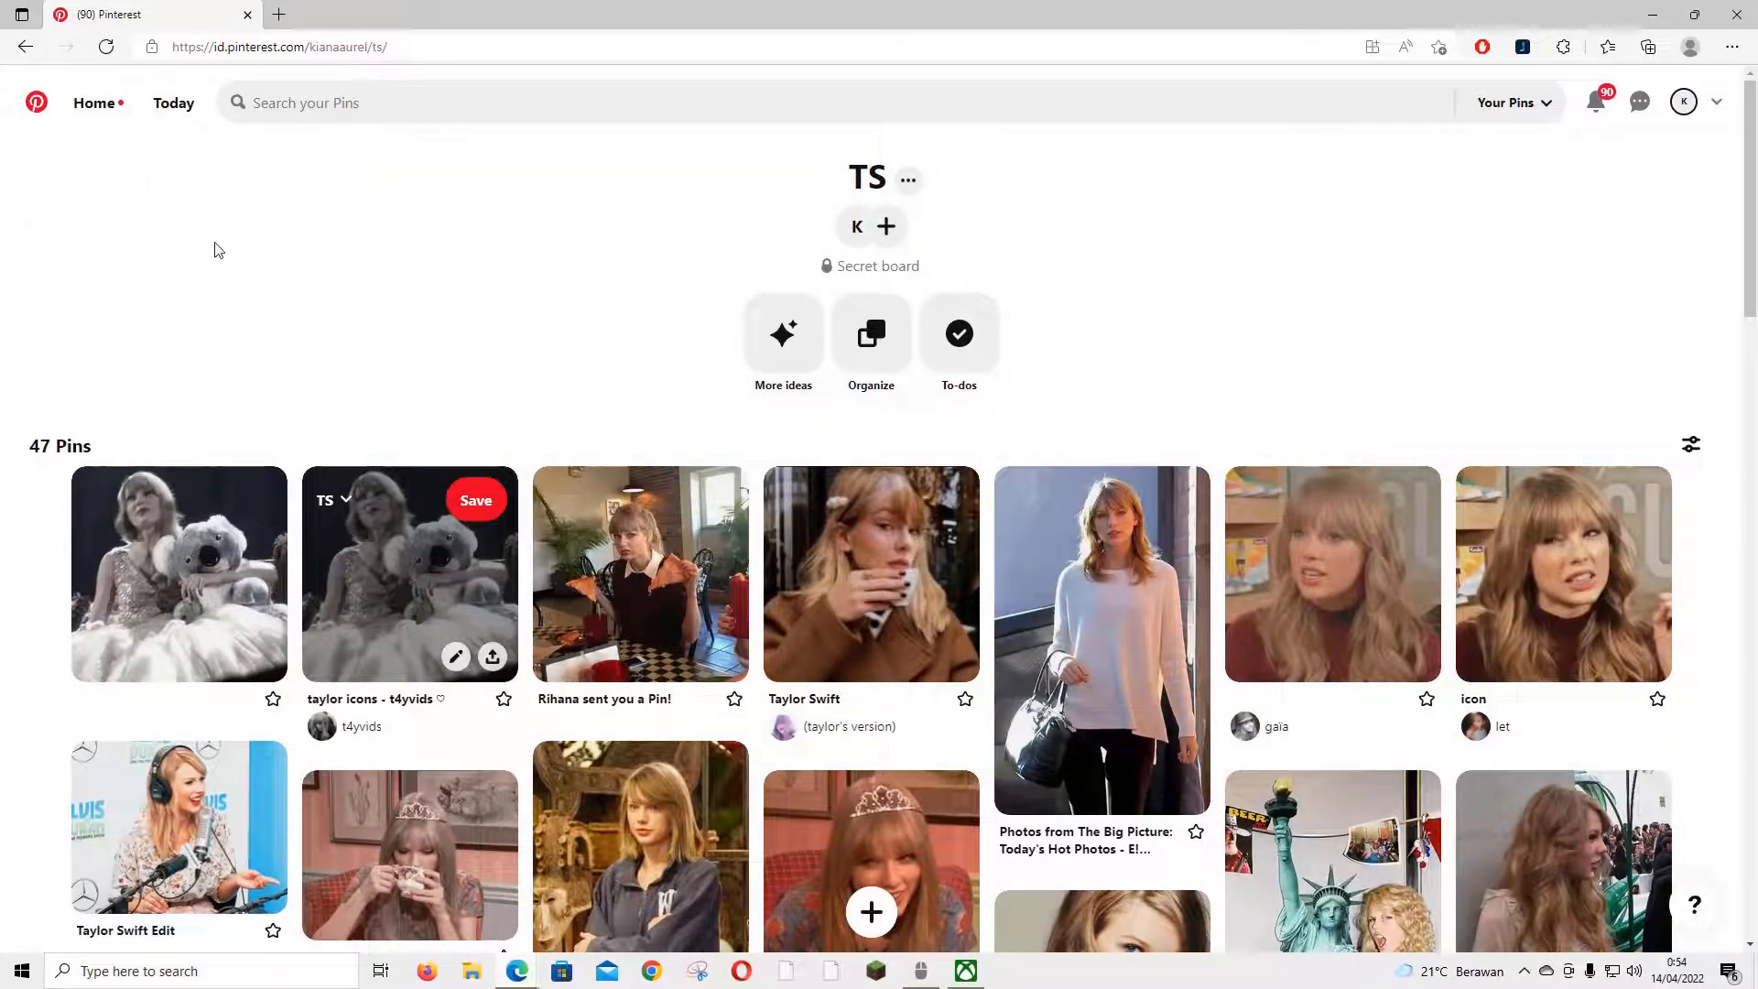
pyautogui.moveTo(742, 278)
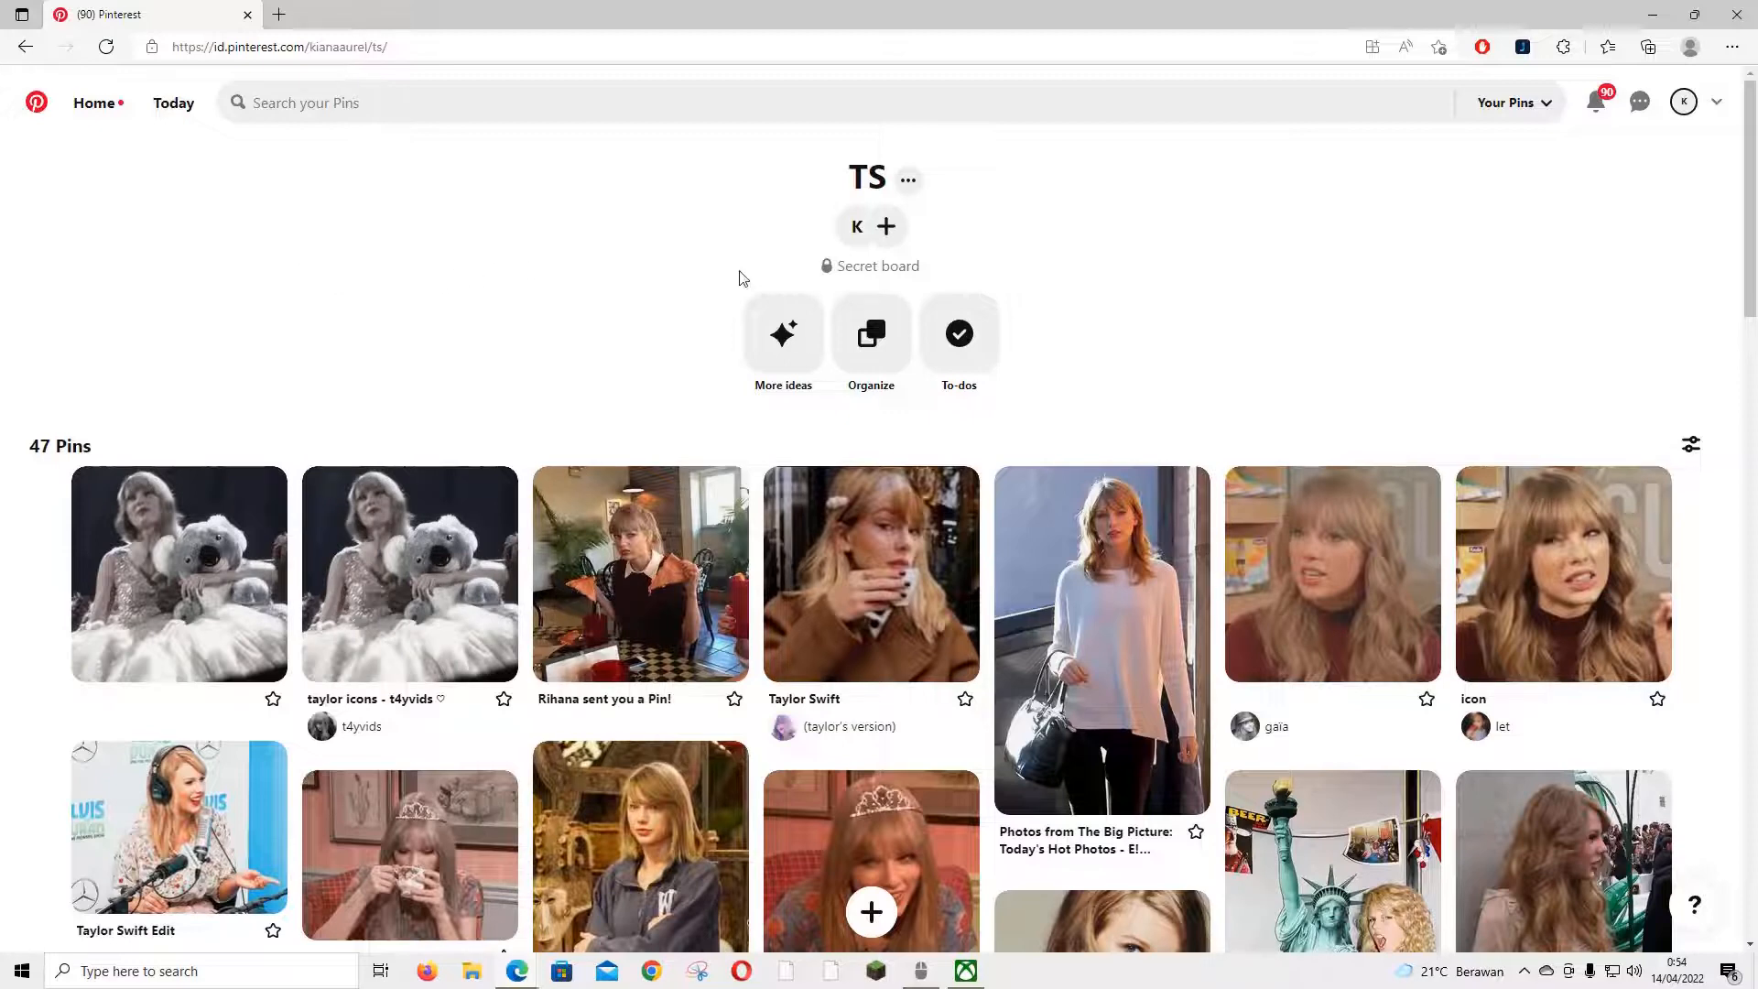
pyautogui.moveTo(114, 119)
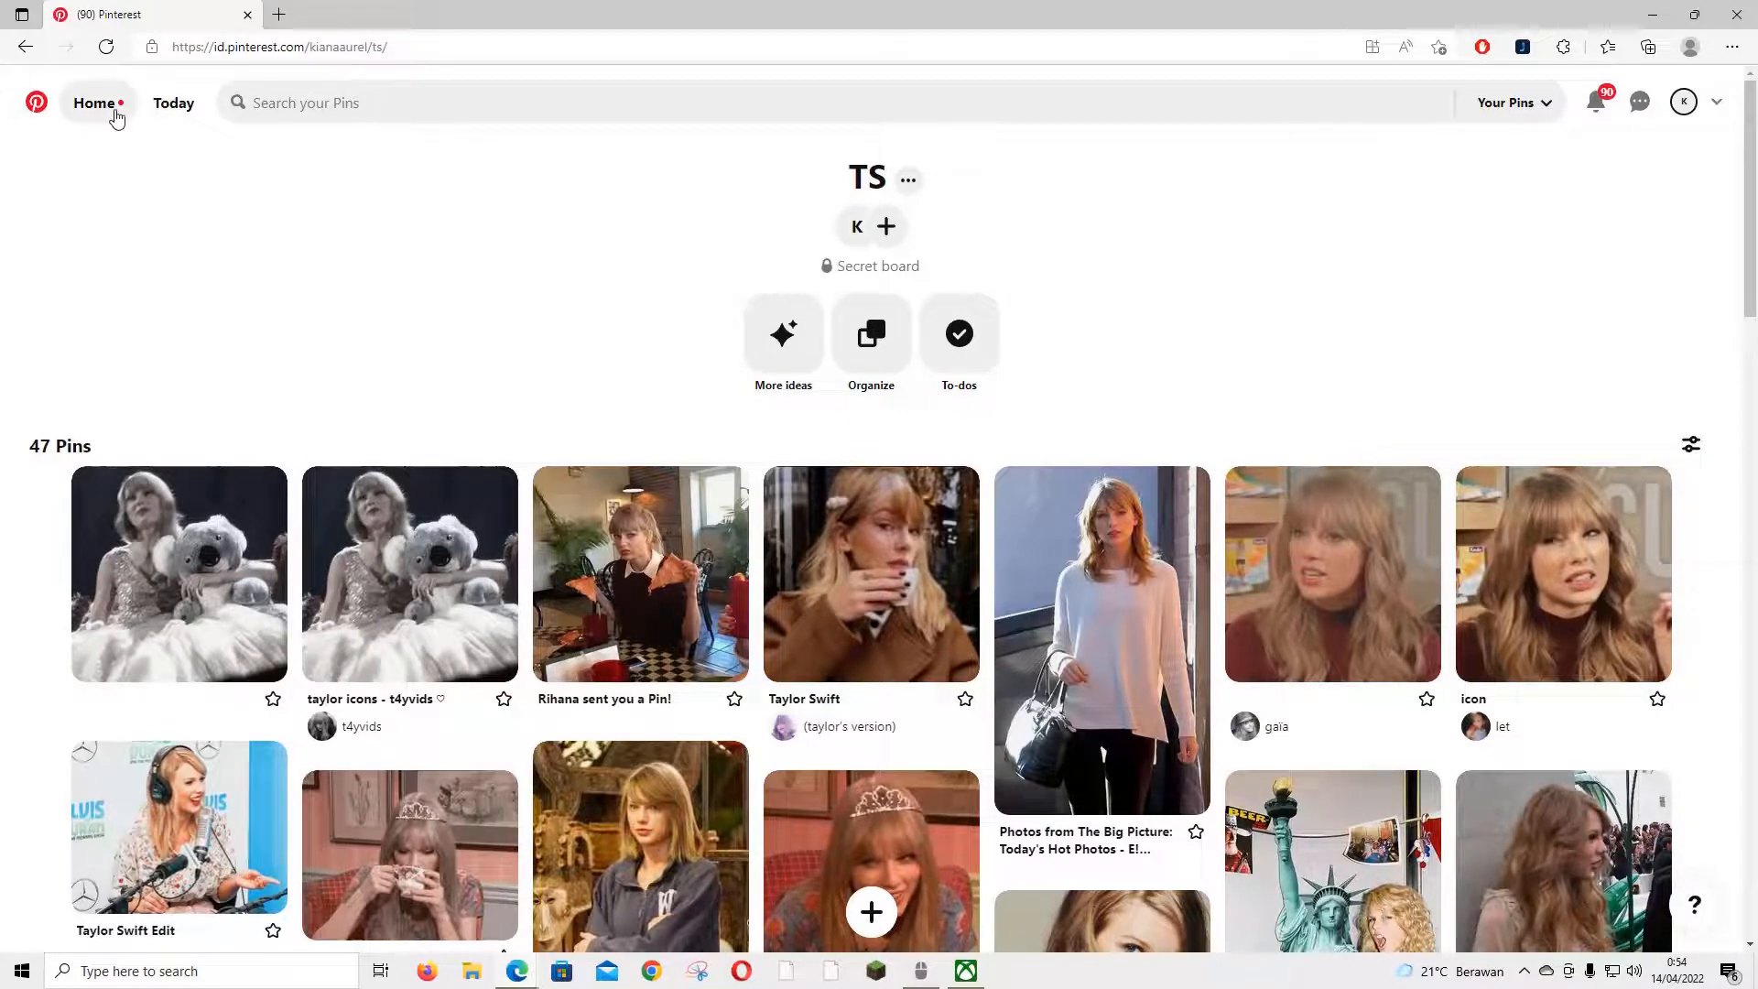
pyautogui.click(92, 103)
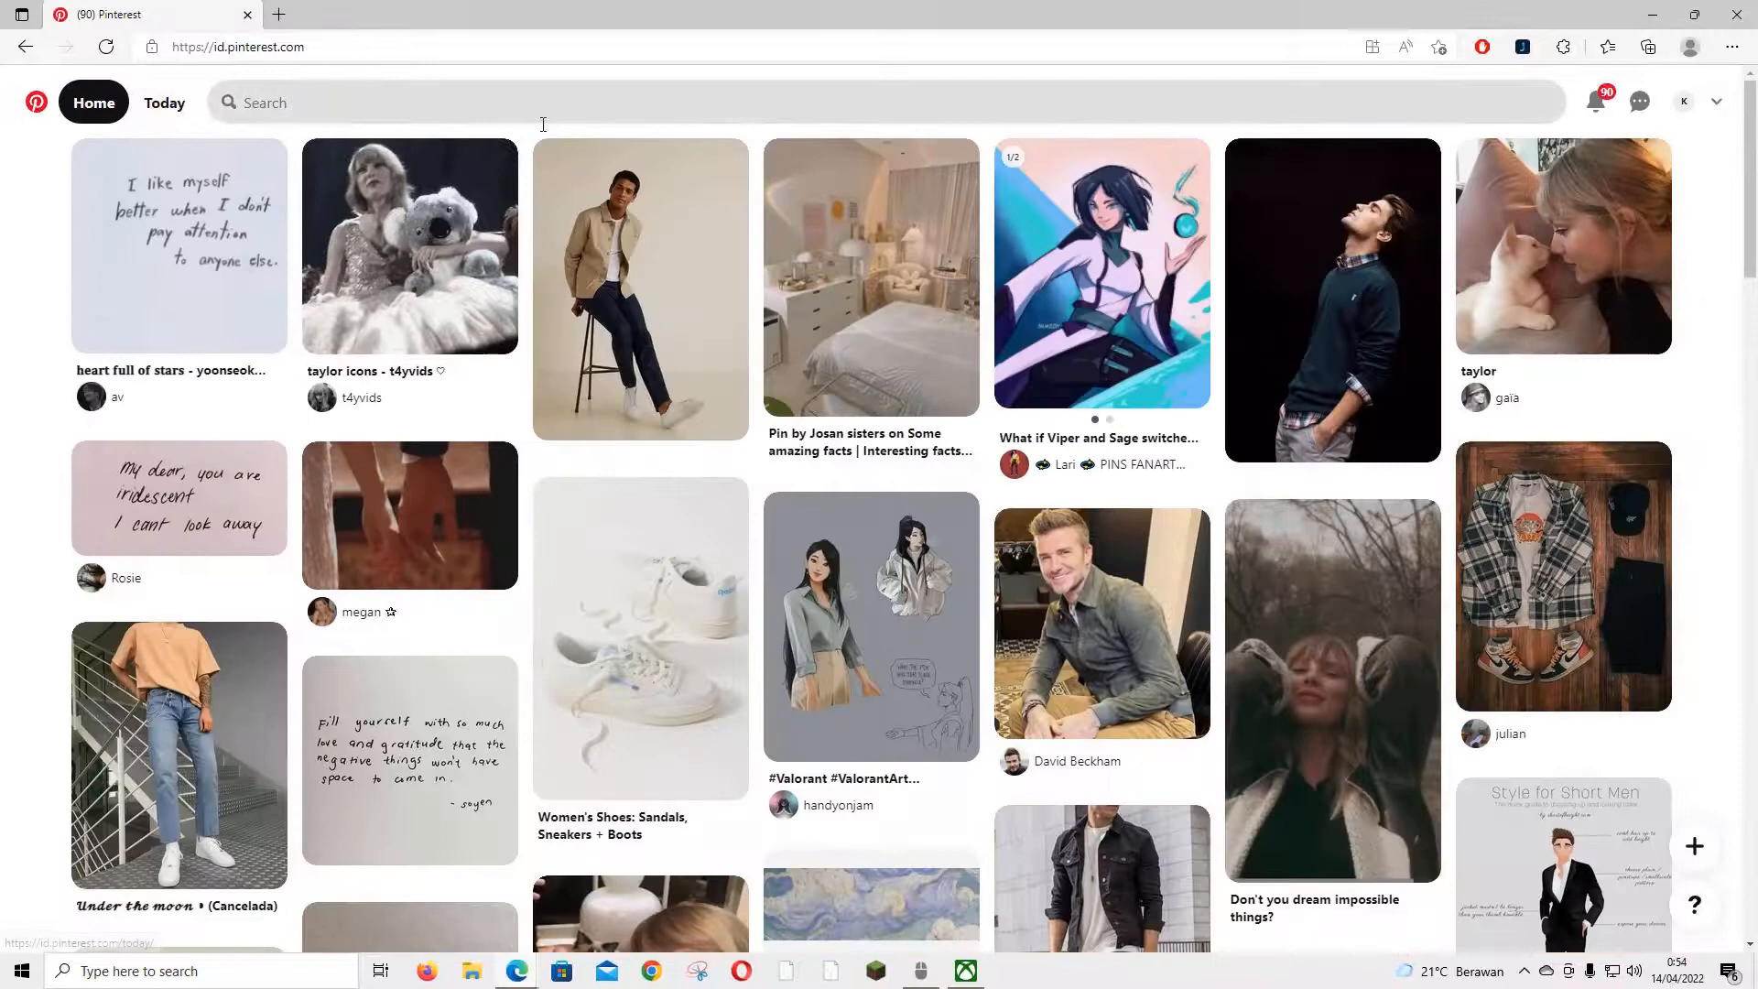